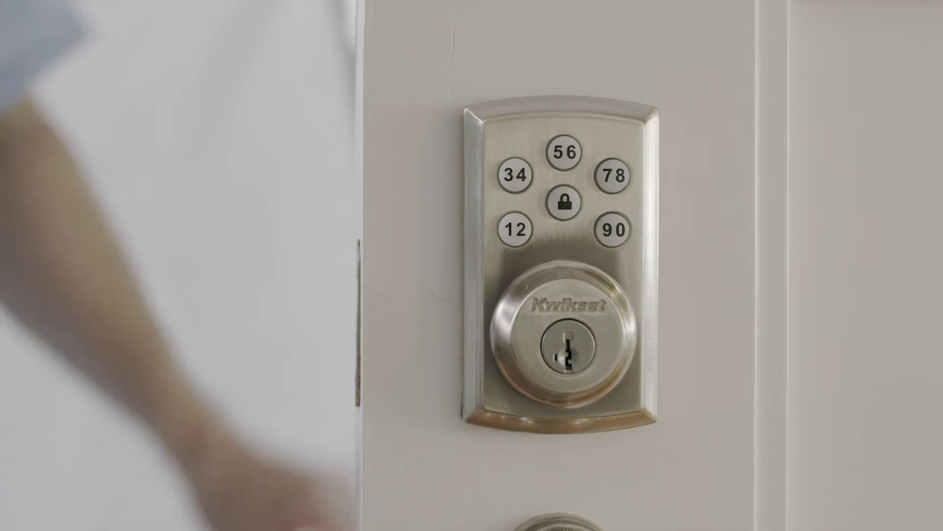
pyautogui.click(514, 229)
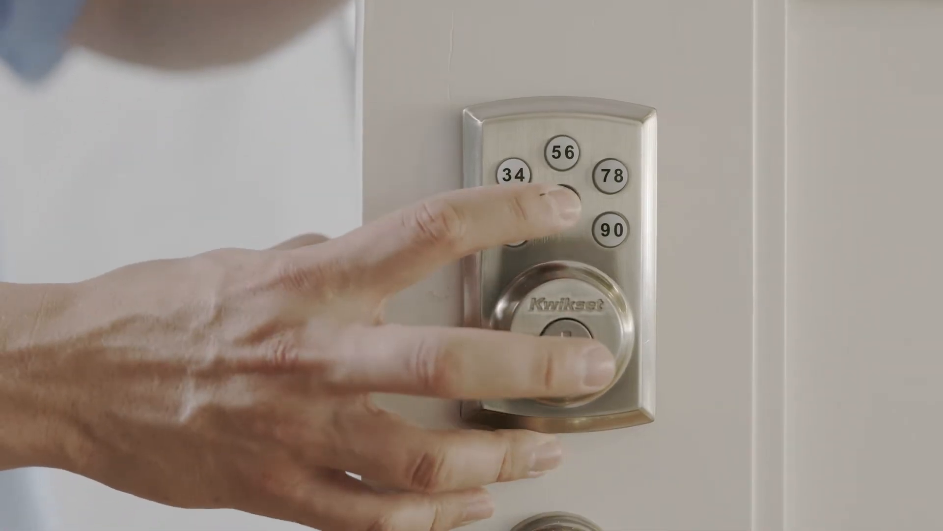